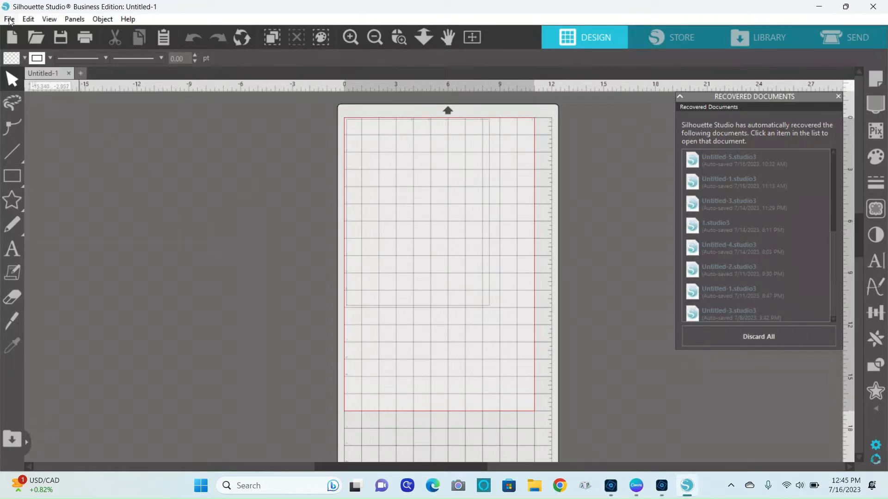
Browse Downloads in the Merge dialog and pick 'Forever 13x19 final'
{"action": "left_click", "coordinate": [8, 19]}
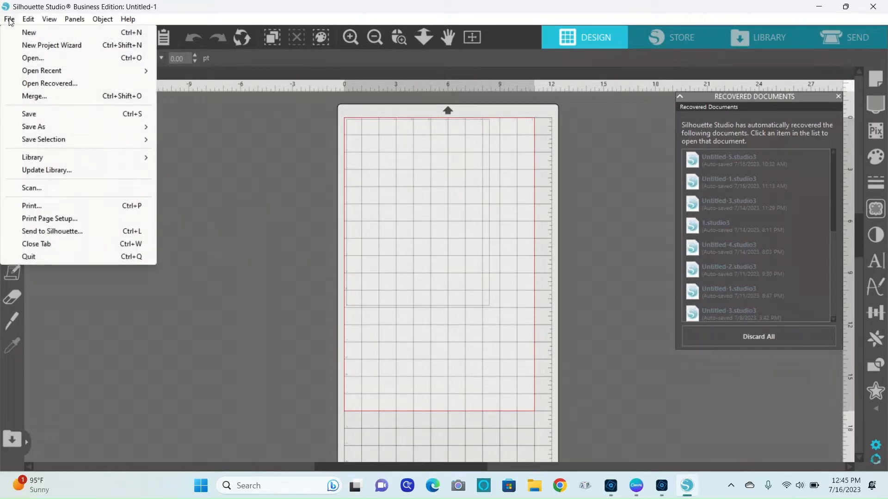
{"action": "mouse_move", "coordinate": [29, 33]}
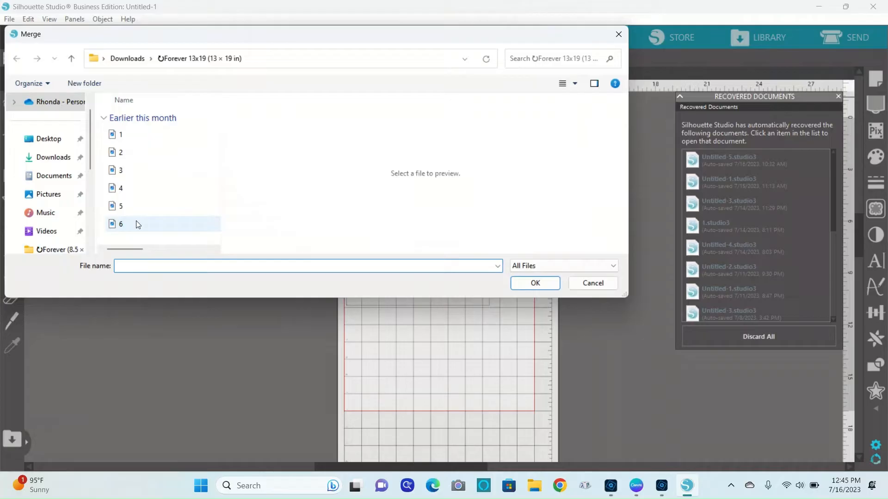
{"action": "left_click", "coordinate": [121, 224]}
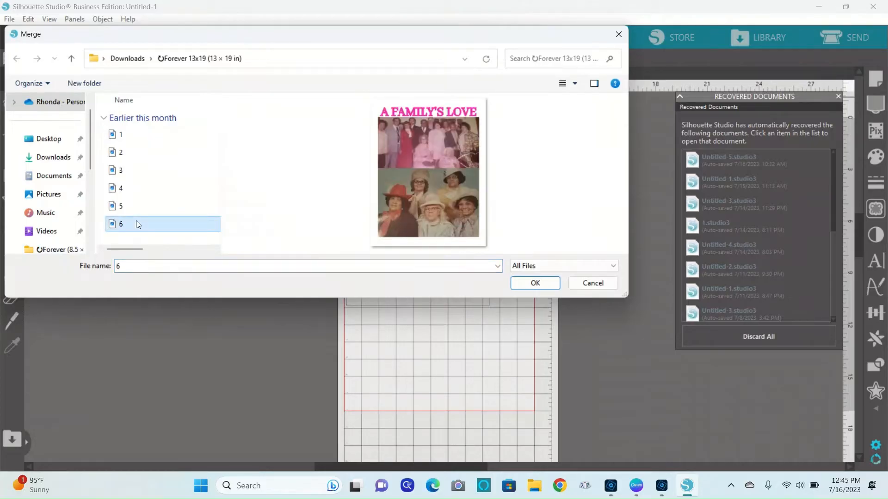
{"action": "left_click", "coordinate": [120, 134]}
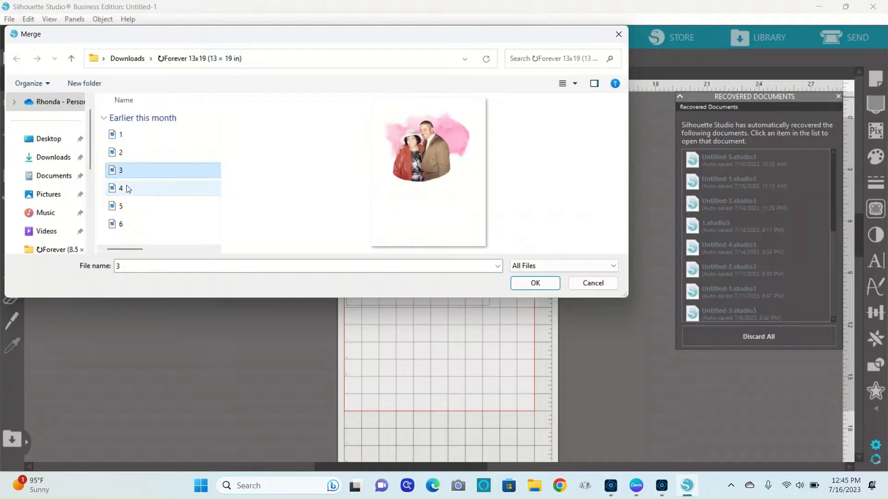
{"action": "left_click", "coordinate": [121, 205]}
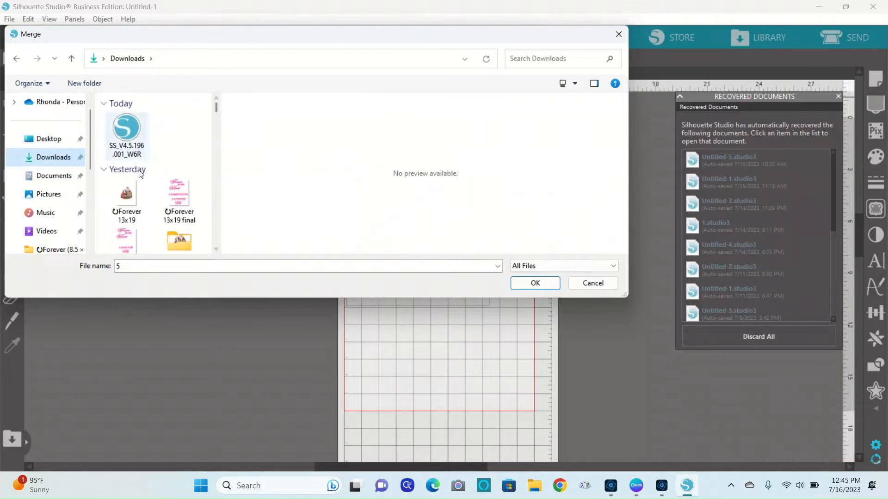
{"action": "left_click", "coordinate": [178, 201]}
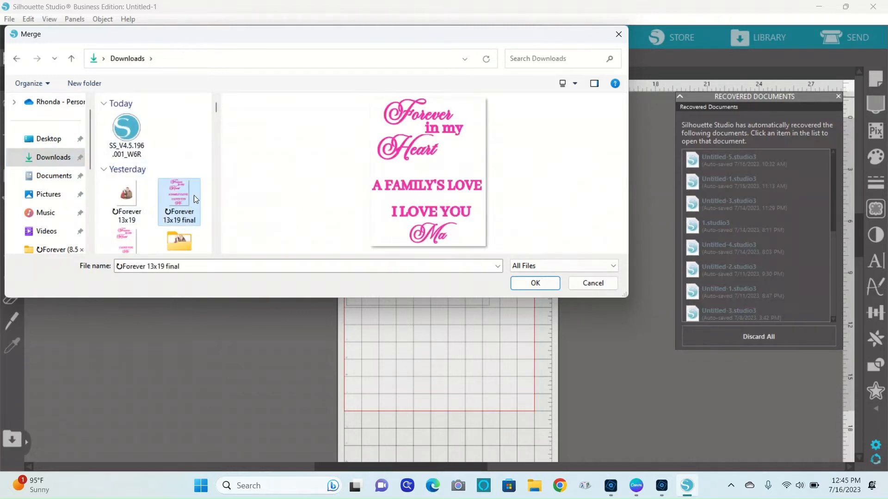
Merge the 'Forever 13x19 final' design, release its compound path, and move it near the top
{"action": "left_click", "coordinate": [534, 283]}
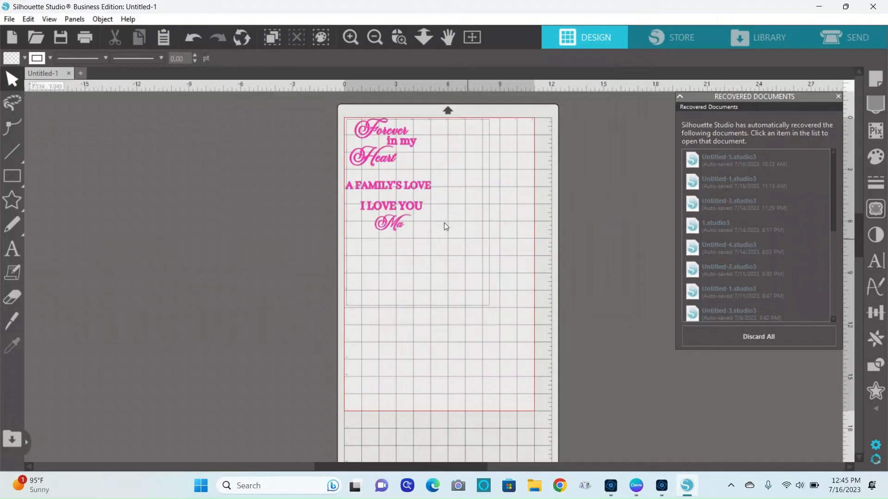
{"action": "mouse_move", "coordinate": [443, 221]}
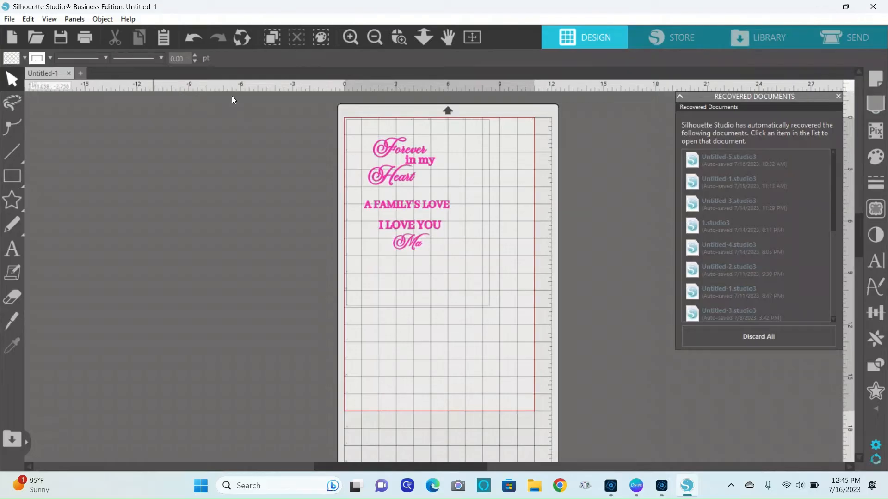
{"action": "mouse_move", "coordinate": [282, 88]}
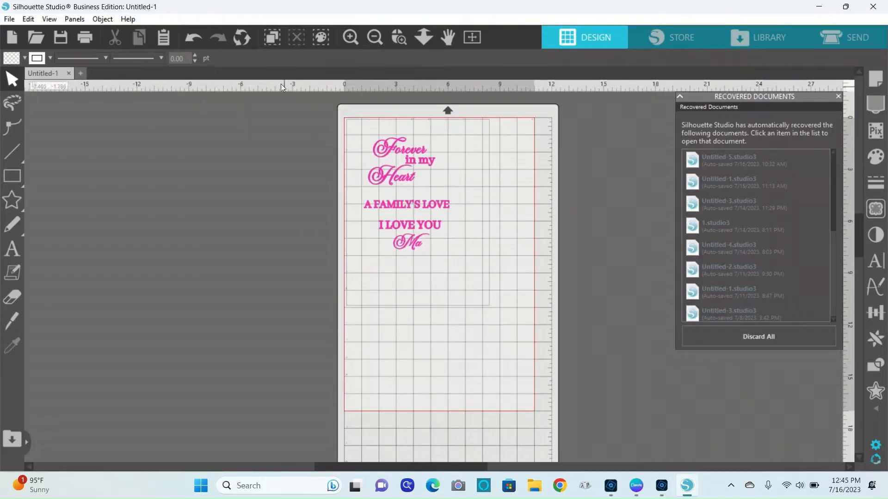
{"action": "left_click", "coordinate": [406, 199]}
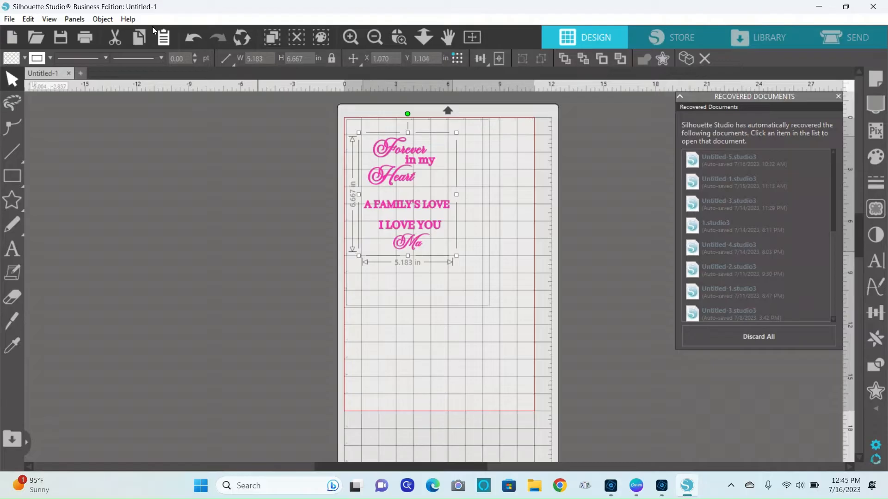
{"action": "left_click", "coordinate": [102, 18]}
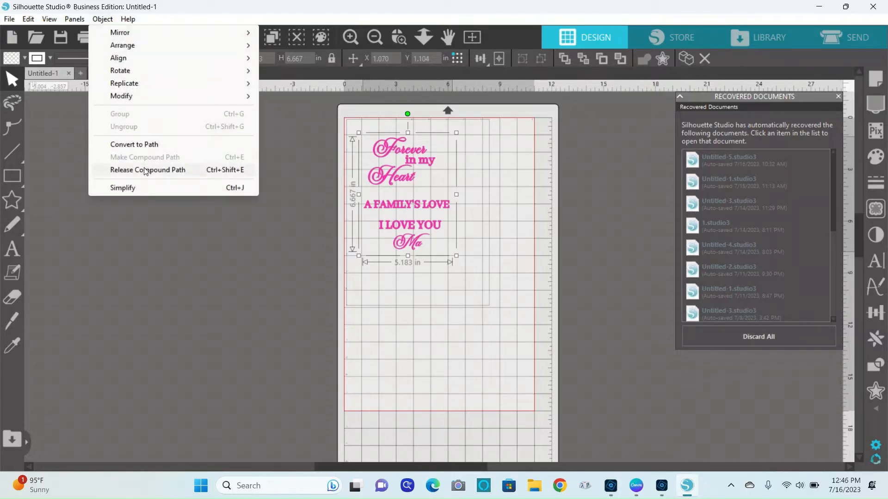
{"action": "left_click", "coordinate": [147, 169]}
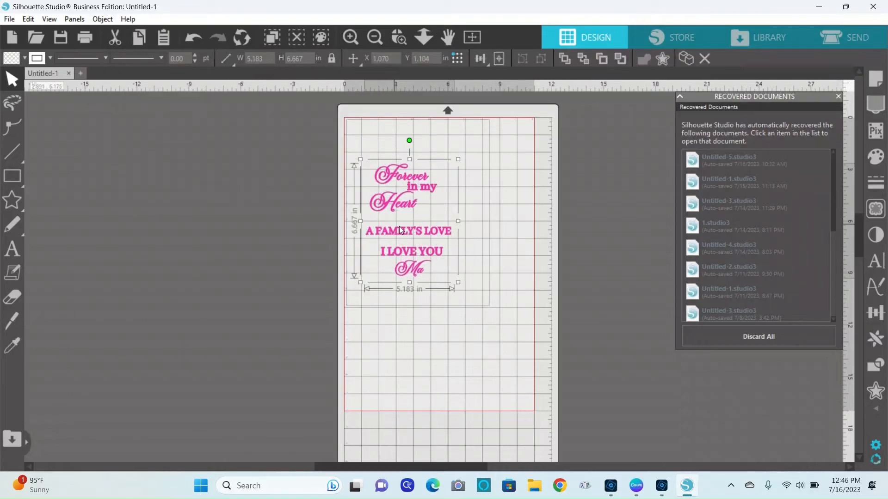
{"action": "left_click_drag", "start_coordinate": [399, 229], "coordinate": [396, 201]}
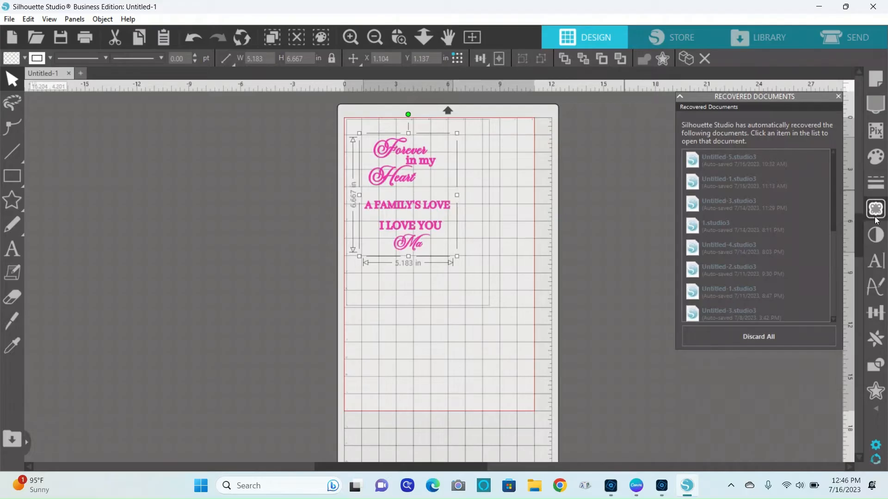
Try a trace area and threshold on the word image, then undo it
{"action": "left_click", "coordinate": [874, 209]}
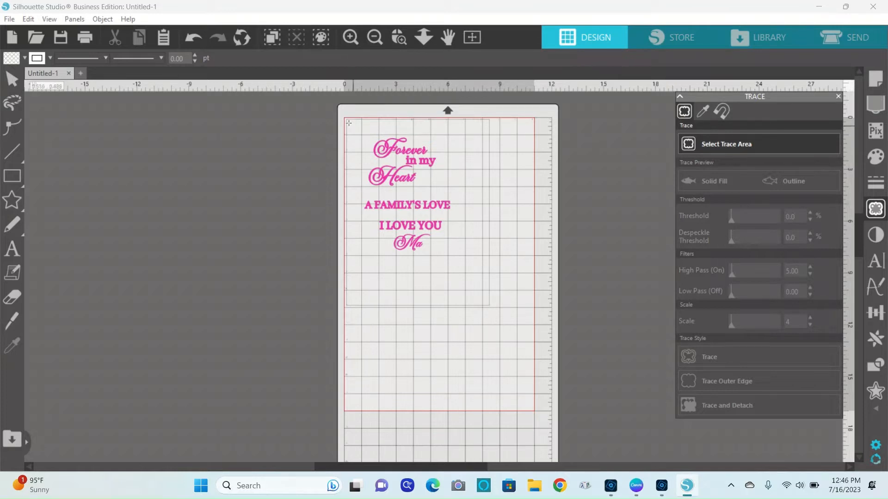
{"action": "left_click_drag", "start_coordinate": [349, 122], "coordinate": [468, 262]}
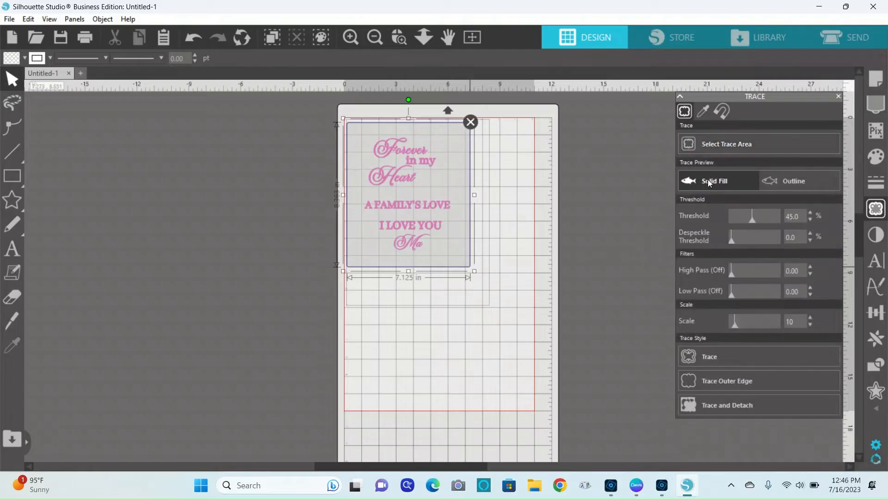
{"action": "left_click_drag", "start_coordinate": [767, 216], "coordinate": [750, 216]}
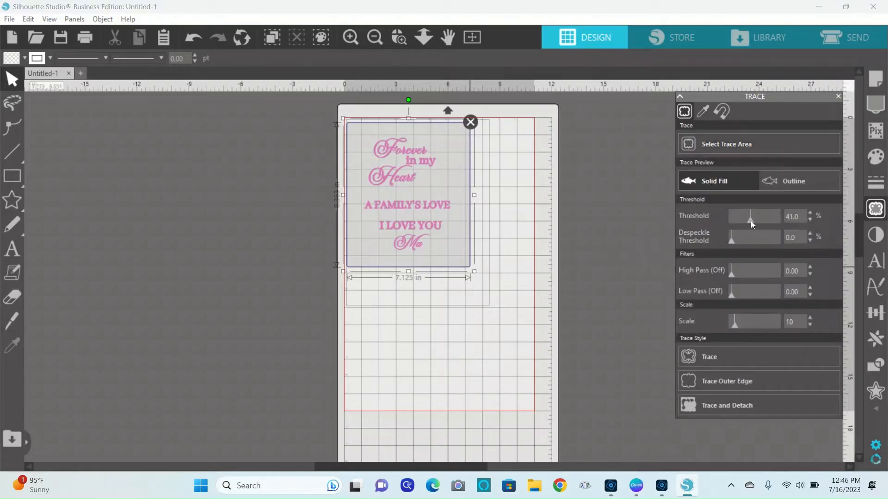
{"action": "left_click_drag", "start_coordinate": [750, 217], "coordinate": [767, 216]}
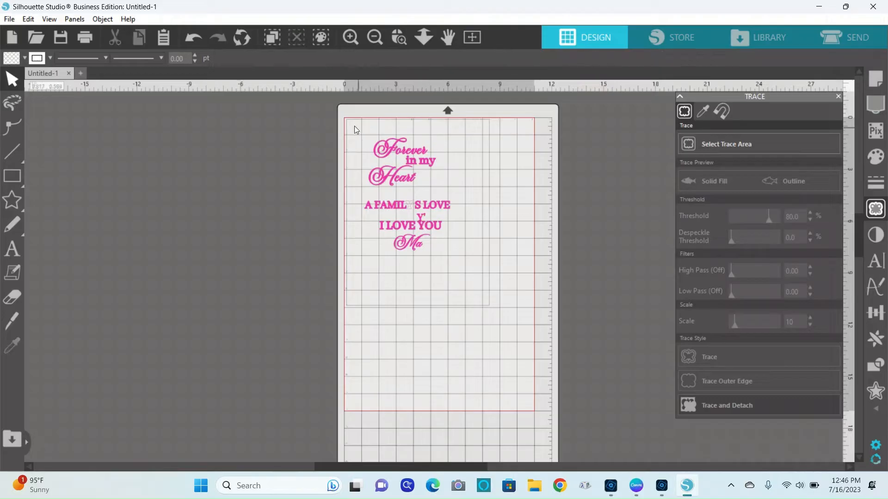
{"action": "left_click", "coordinate": [192, 37]}
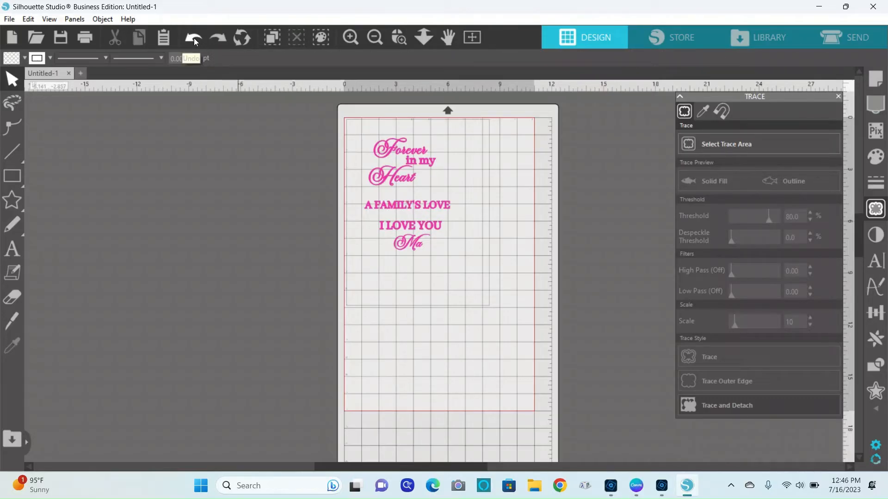
{"action": "left_click", "coordinate": [193, 38]}
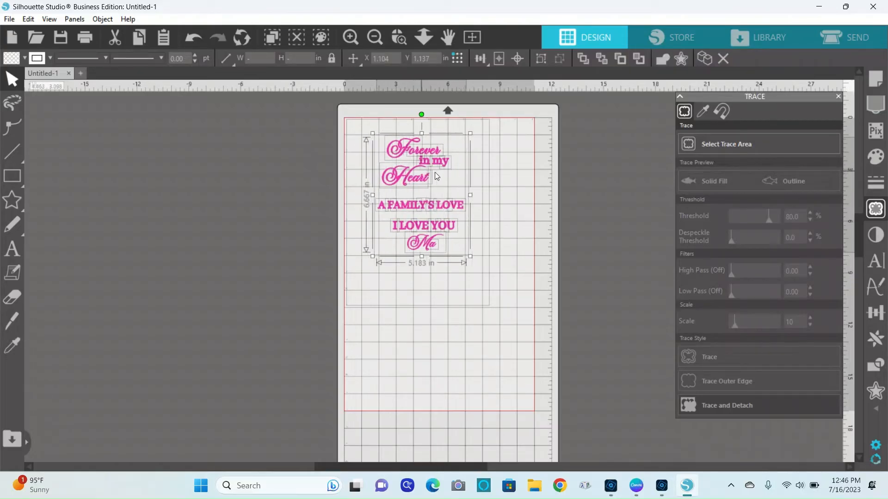
Trace and detach the words, move the original image aside, then select the traced lettering
{"action": "left_click", "coordinate": [492, 237]}
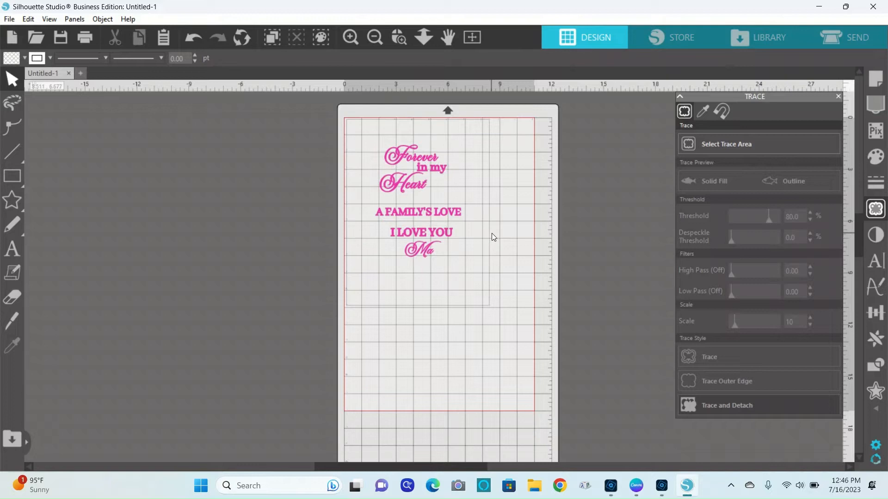
{"action": "left_click", "coordinate": [401, 182]}
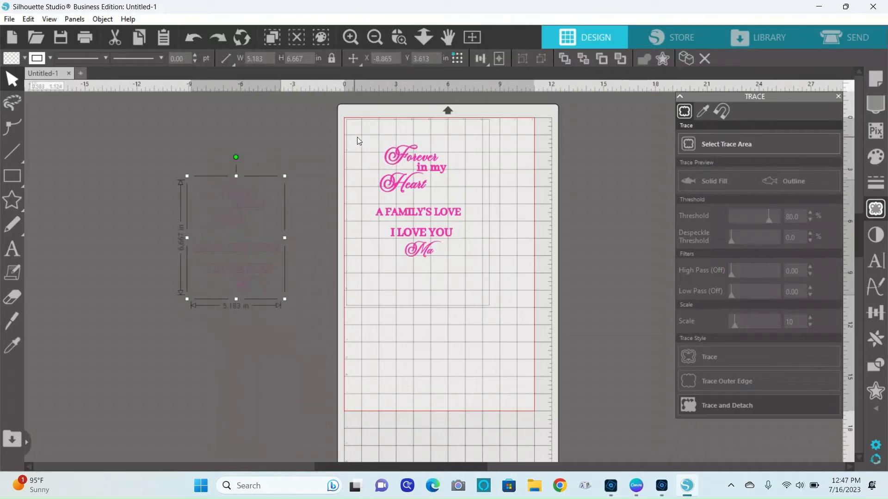
{"action": "left_click", "coordinate": [383, 142]}
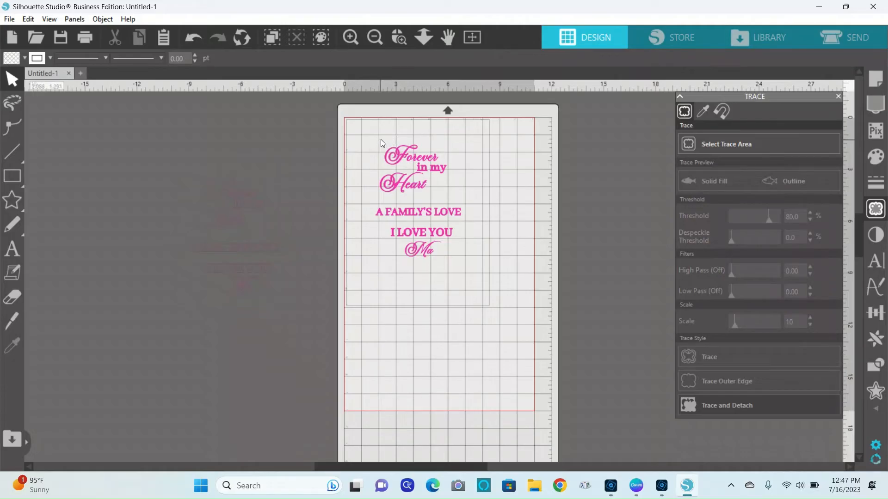
{"action": "left_click", "coordinate": [412, 170]}
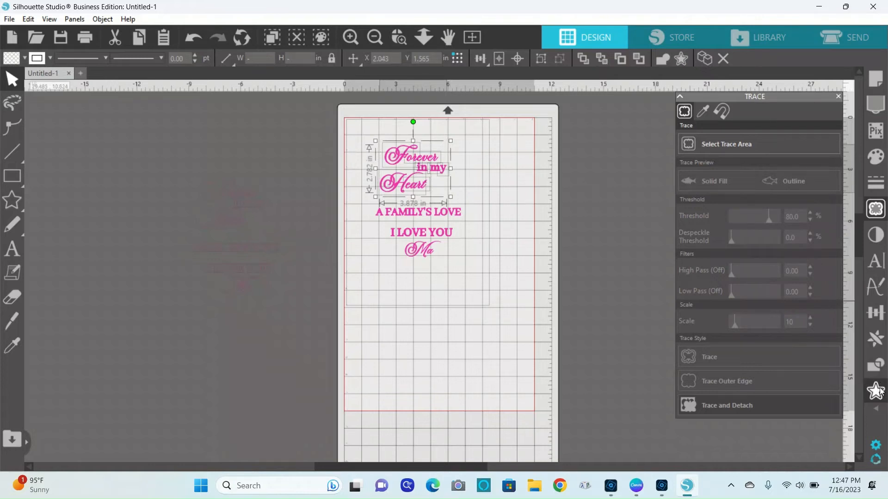
Apply a rounded offset of about 0.095 in around the 'Forever in my Heart' words
{"action": "left_click", "coordinate": [876, 390]}
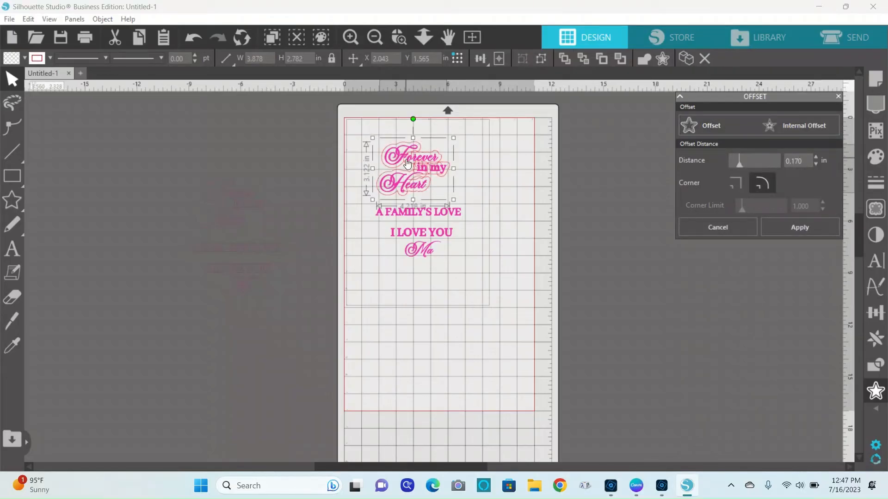
{"action": "mouse_move", "coordinate": [409, 178]}
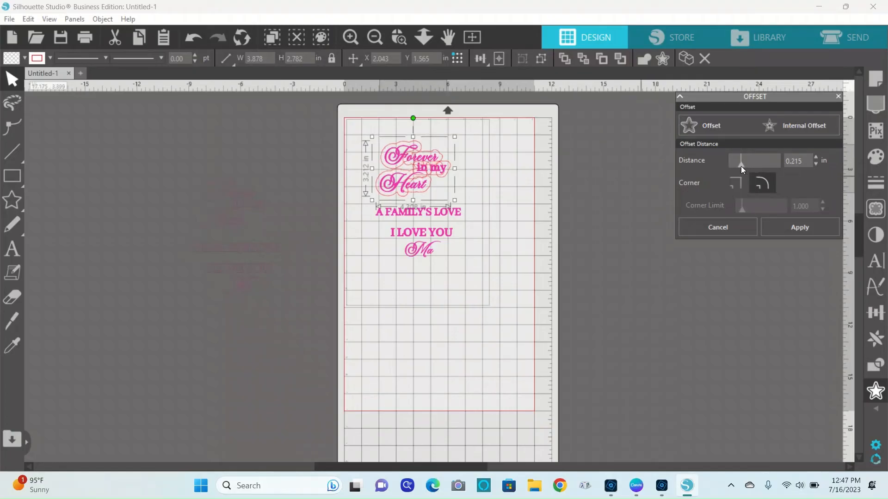
{"action": "left_click_drag", "start_coordinate": [741, 165], "coordinate": [736, 165]}
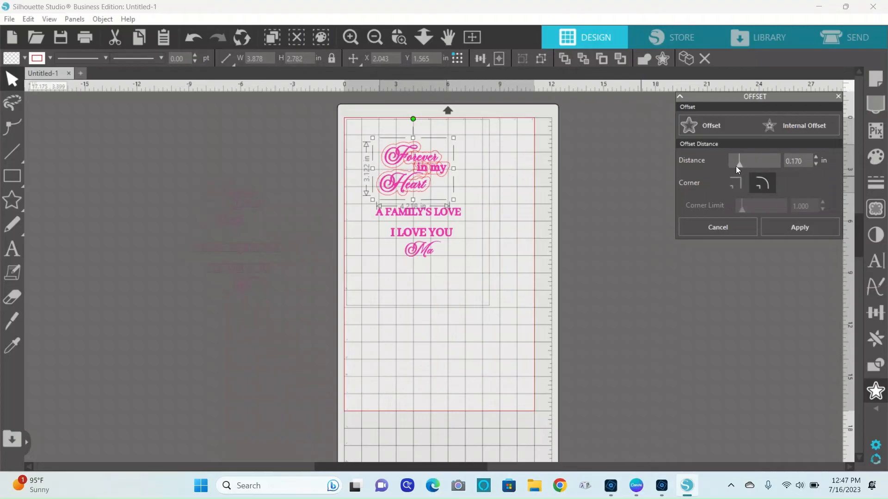
{"action": "left_click_drag", "start_coordinate": [738, 164], "coordinate": [734, 164]}
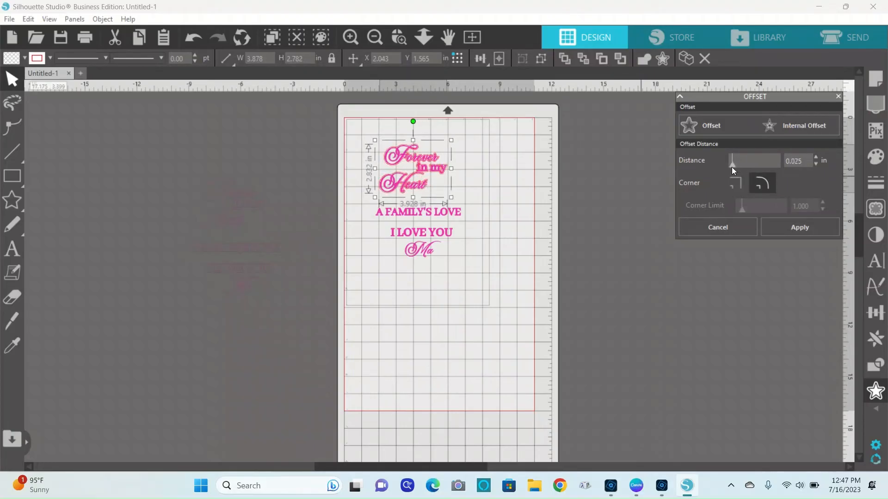
{"action": "left_click_drag", "start_coordinate": [732, 161], "coordinate": [753, 161]}
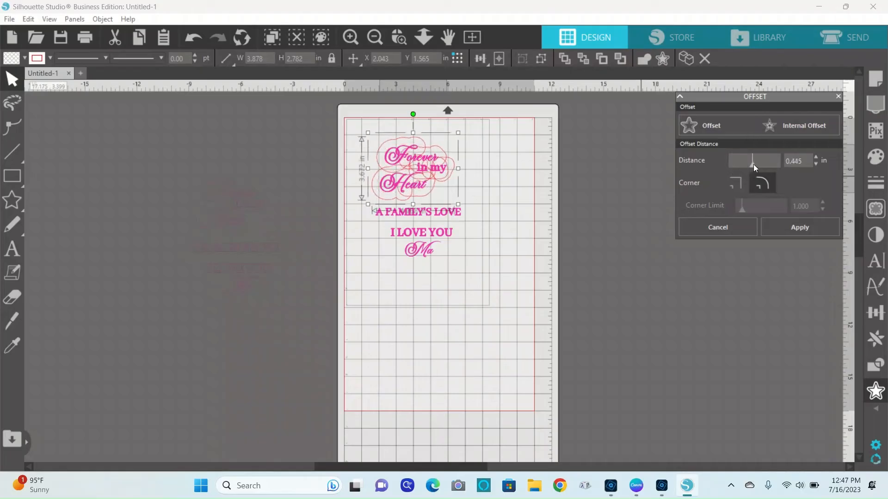
{"action": "left_click_drag", "start_coordinate": [753, 164], "coordinate": [735, 164]}
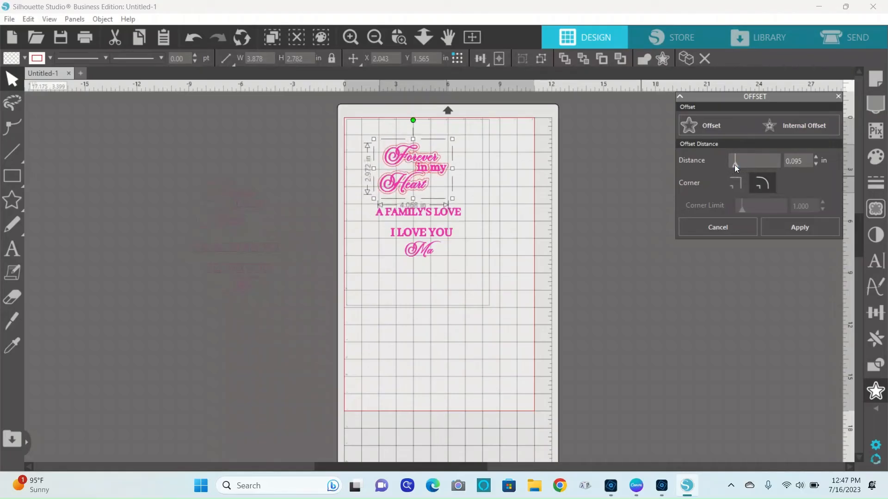
{"action": "left_click", "coordinate": [457, 284]}
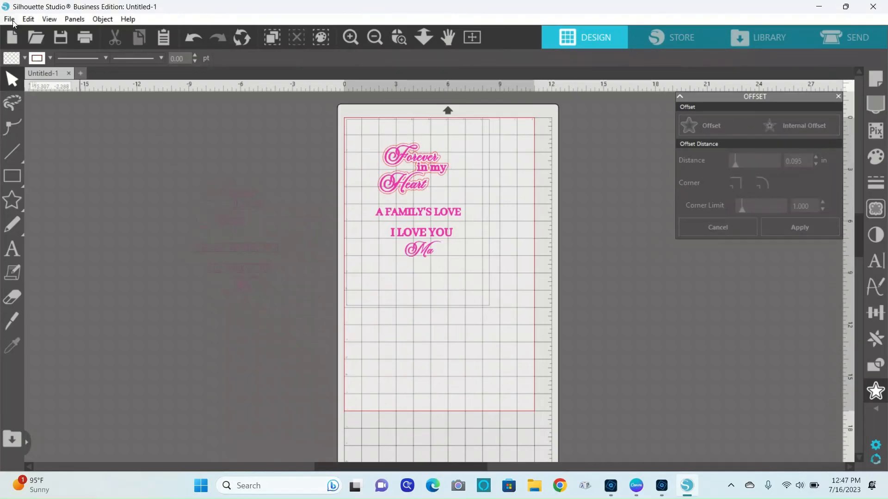
{"action": "mouse_move", "coordinate": [12, 102]}
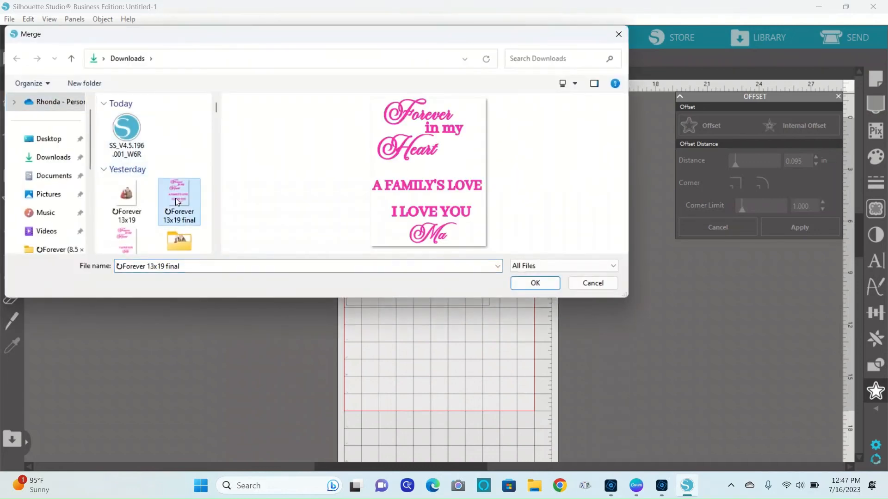
Merge a second 'Forever 13x19 final' copy below the first and convert it to a path
{"action": "left_click", "coordinate": [534, 283]}
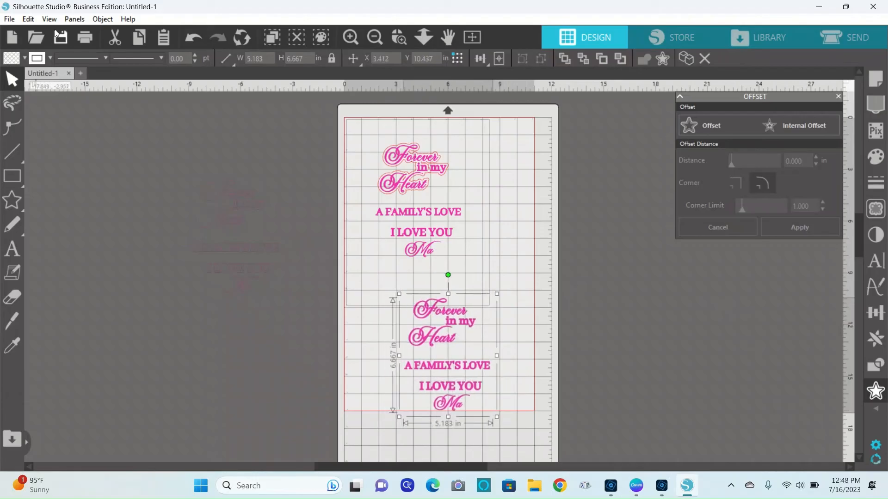
{"action": "left_click", "coordinate": [101, 19]}
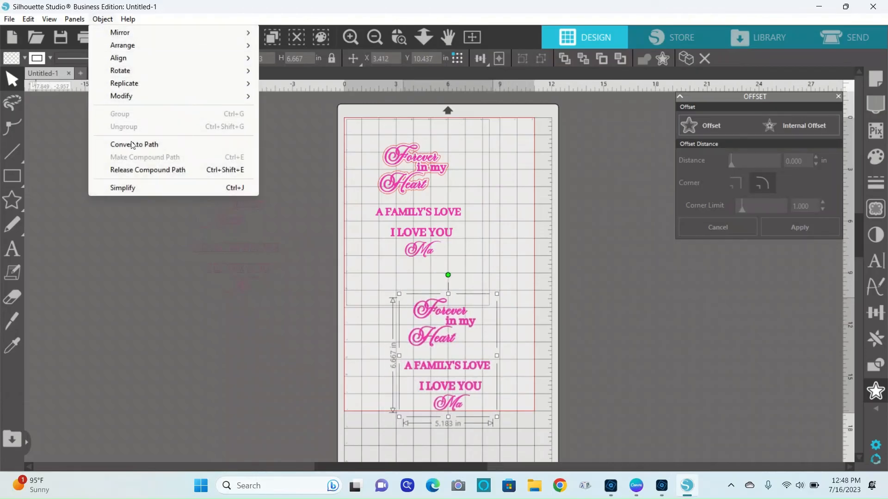
{"action": "left_click", "coordinate": [135, 144]}
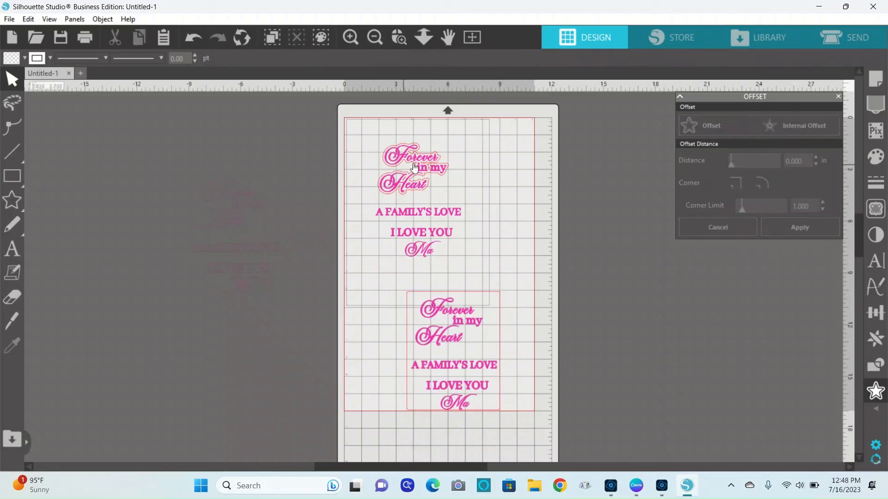
{"action": "mouse_move", "coordinate": [450, 203]}
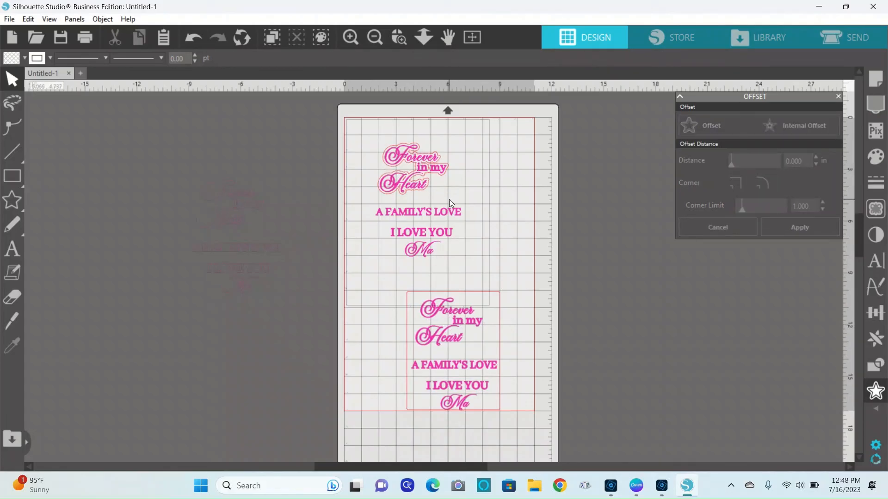